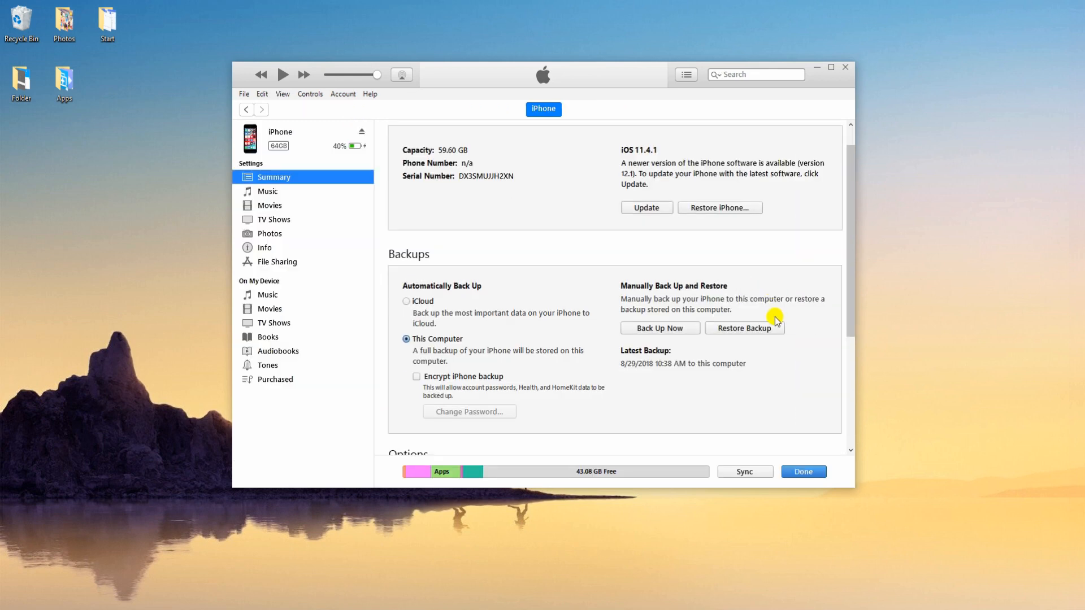
scroll(down, 3)
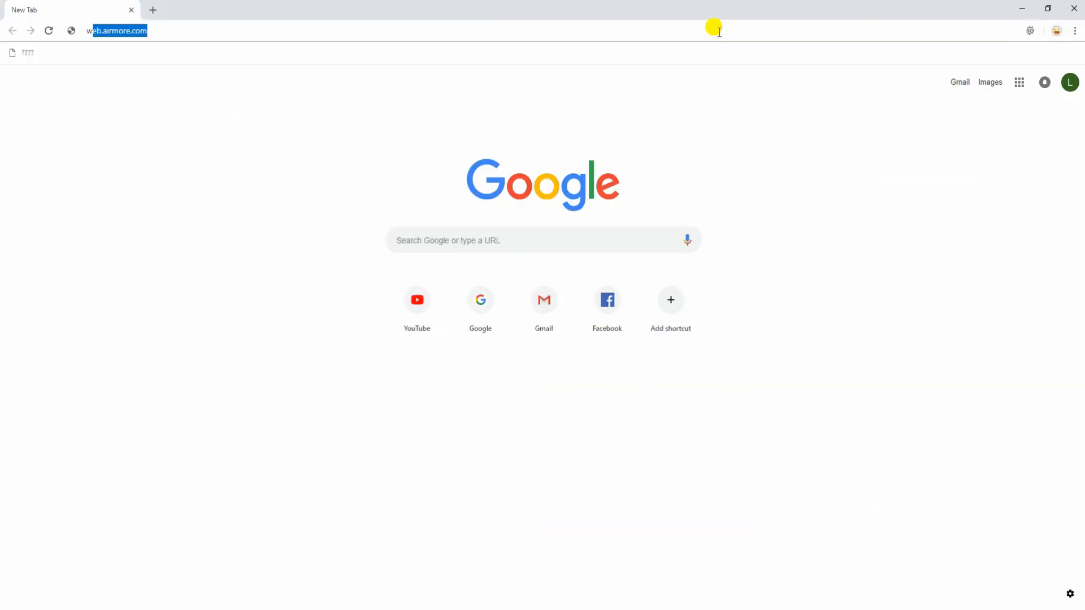
text(www.apowersoft.com/iphone-data-recovery)
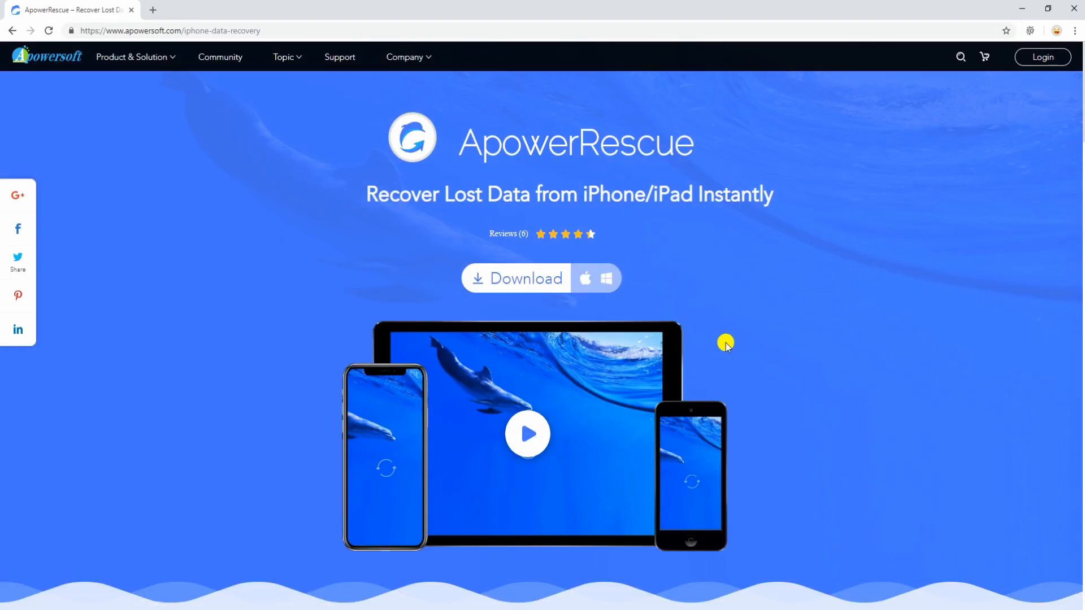
click(170, 31)
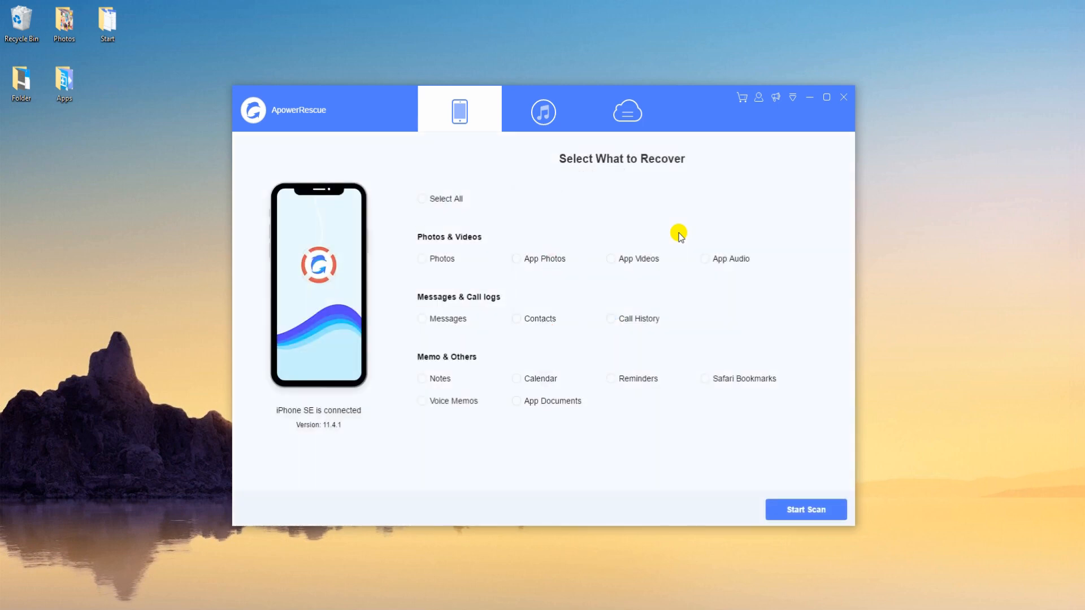
Clear all data types, keep only Notes under Memo & Others, and start the scan.
click(422, 198)
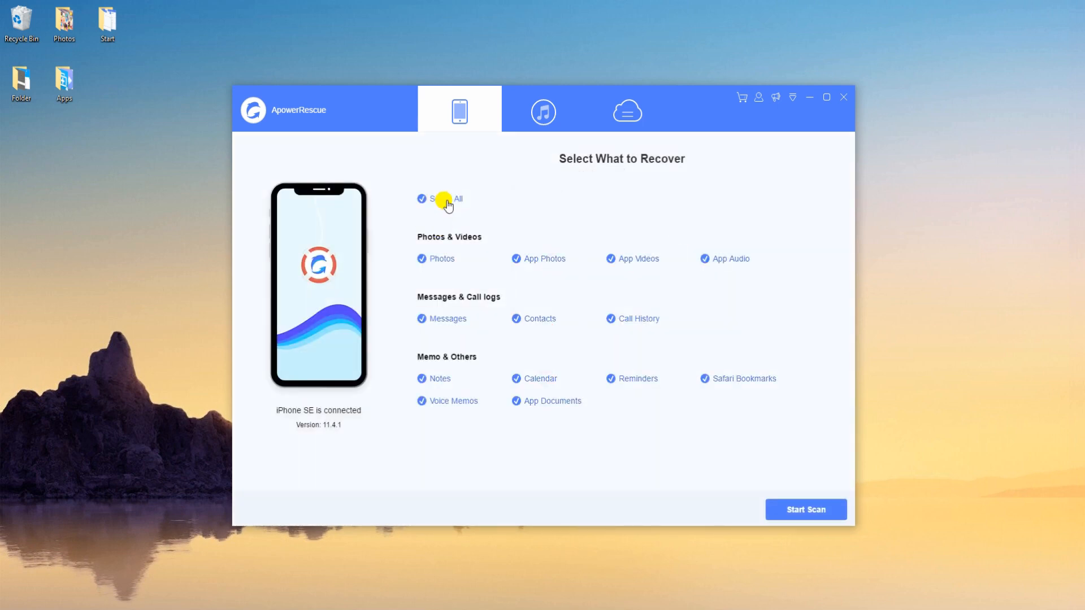
click(422, 199)
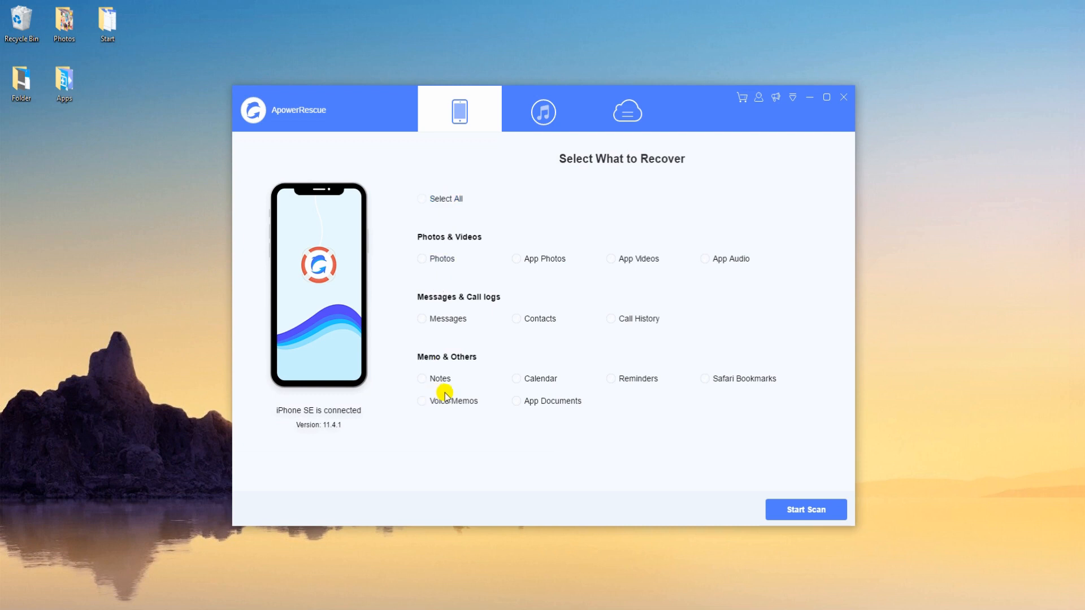
click(420, 380)
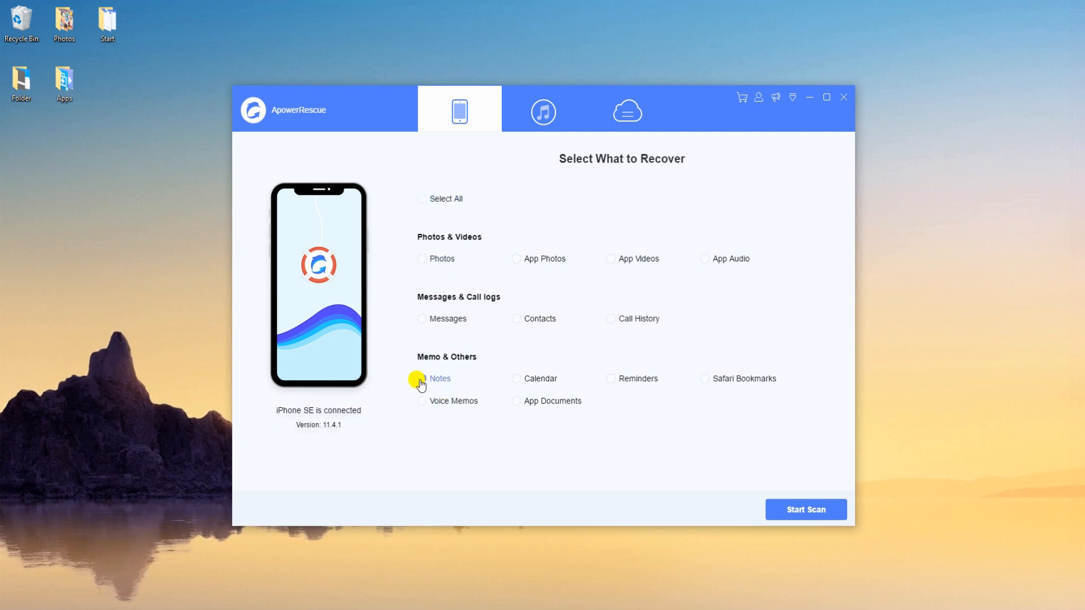
click(421, 378)
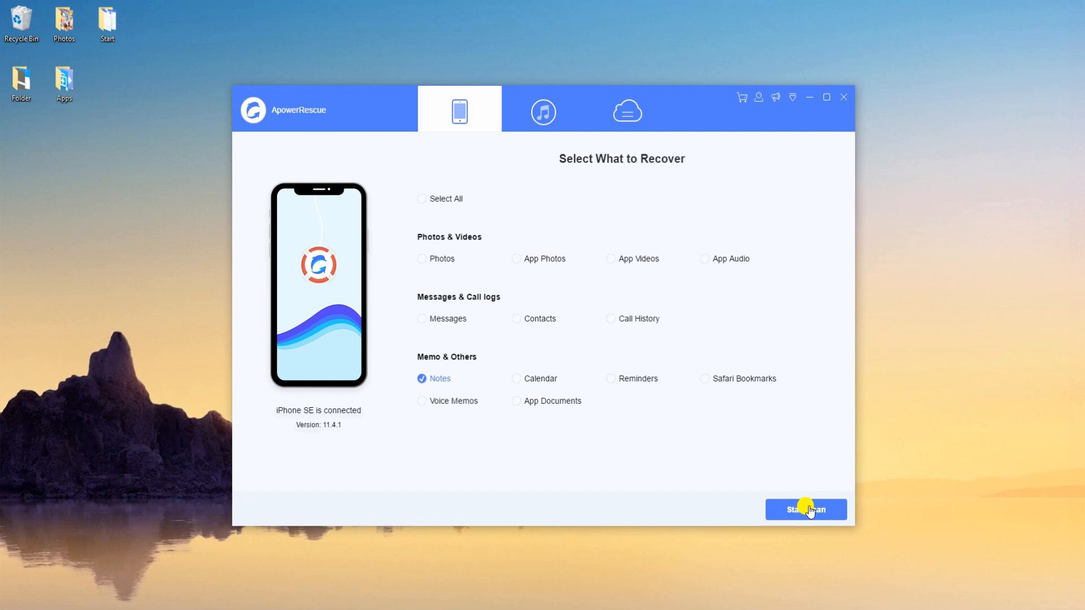
click(805, 510)
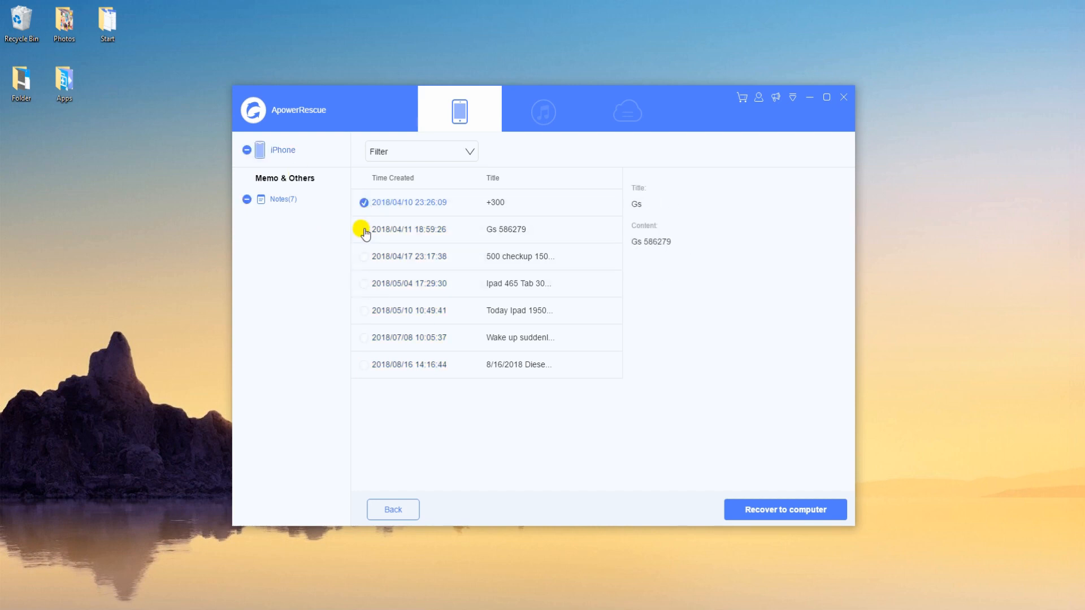
Recover the first two notes into a desktop Recovered Notes folder and view the resulting CSV.
click(786, 510)
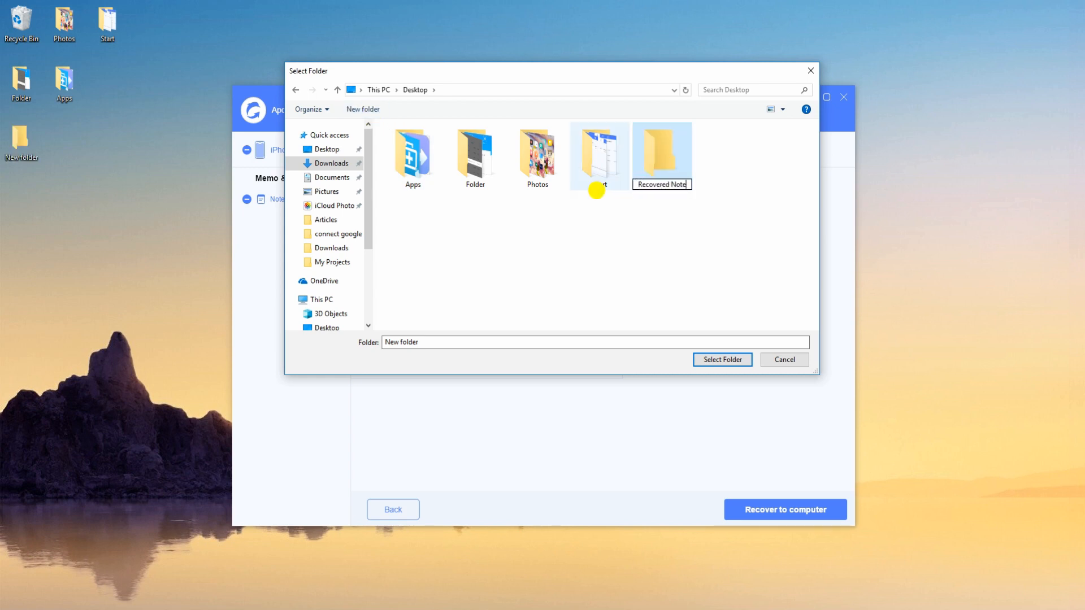
click(723, 359)
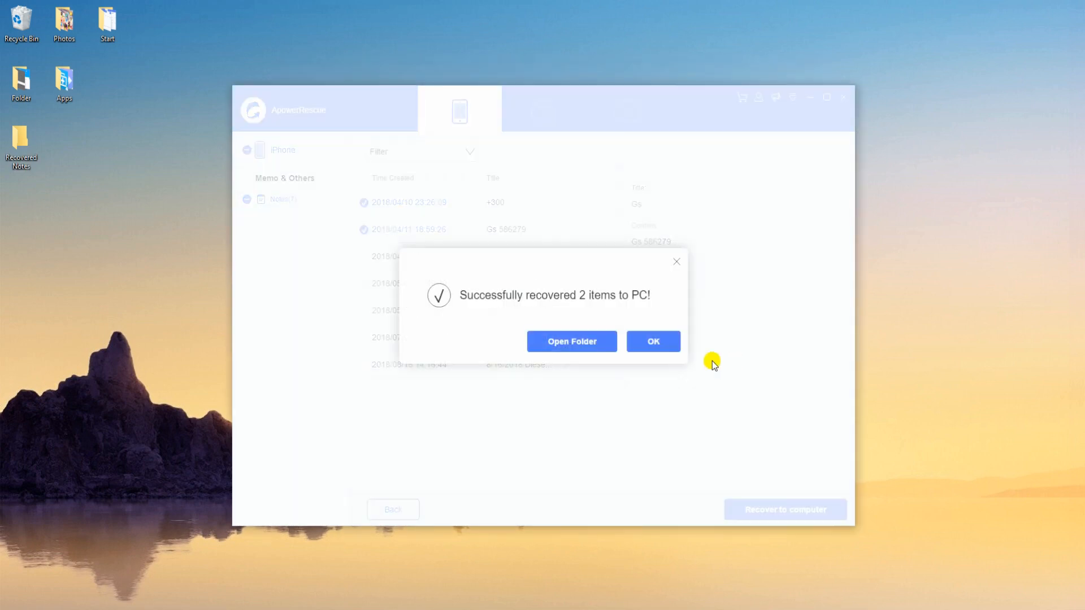
click(572, 342)
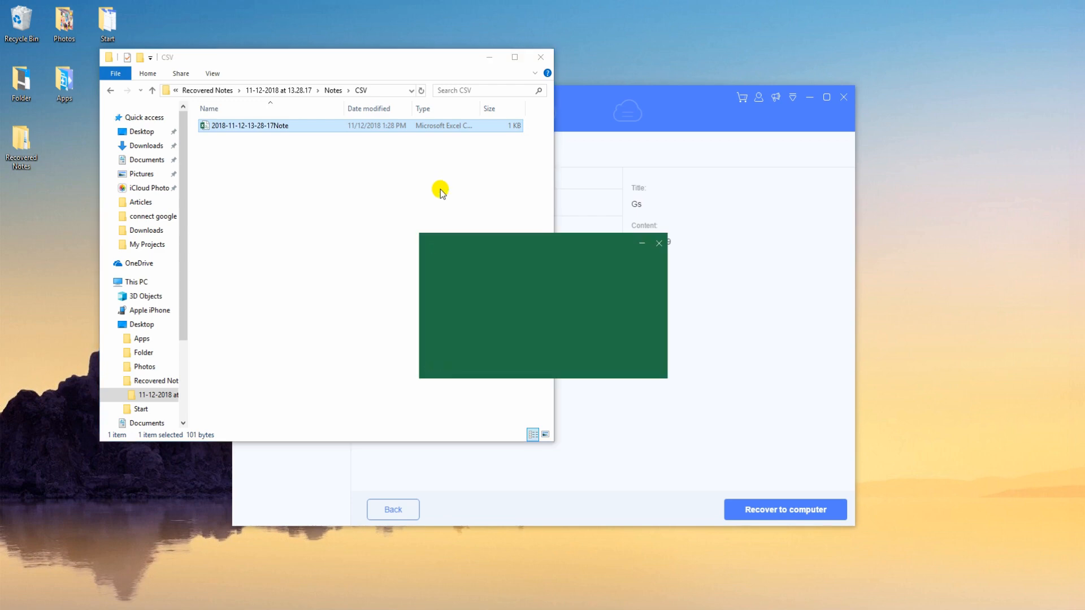
double_click(250, 125)
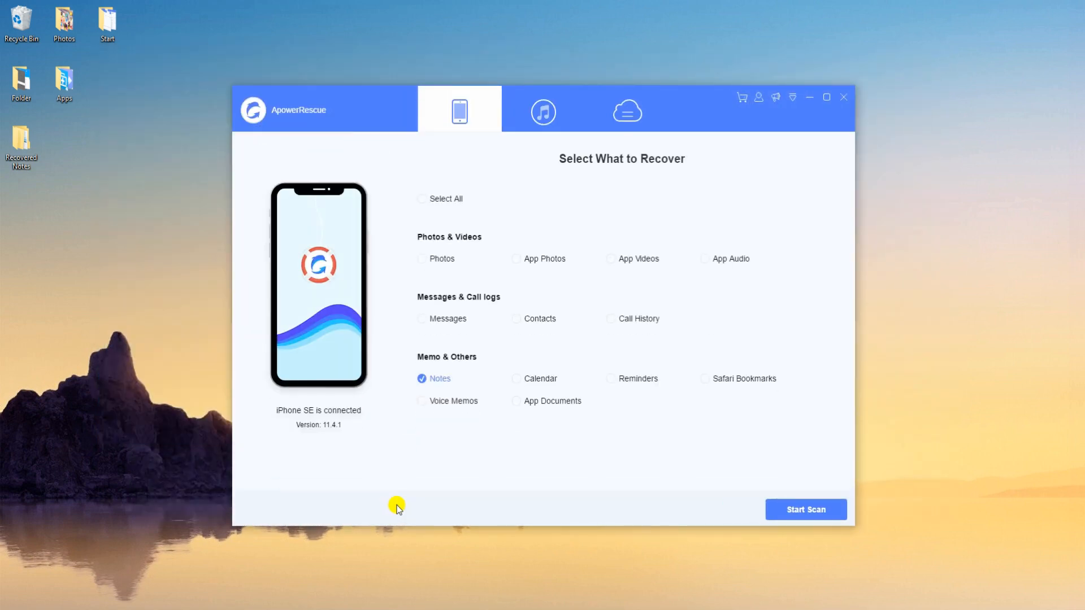
Show the iTunes backup list, then the iCloud sign-in recovery mode.
click(542, 111)
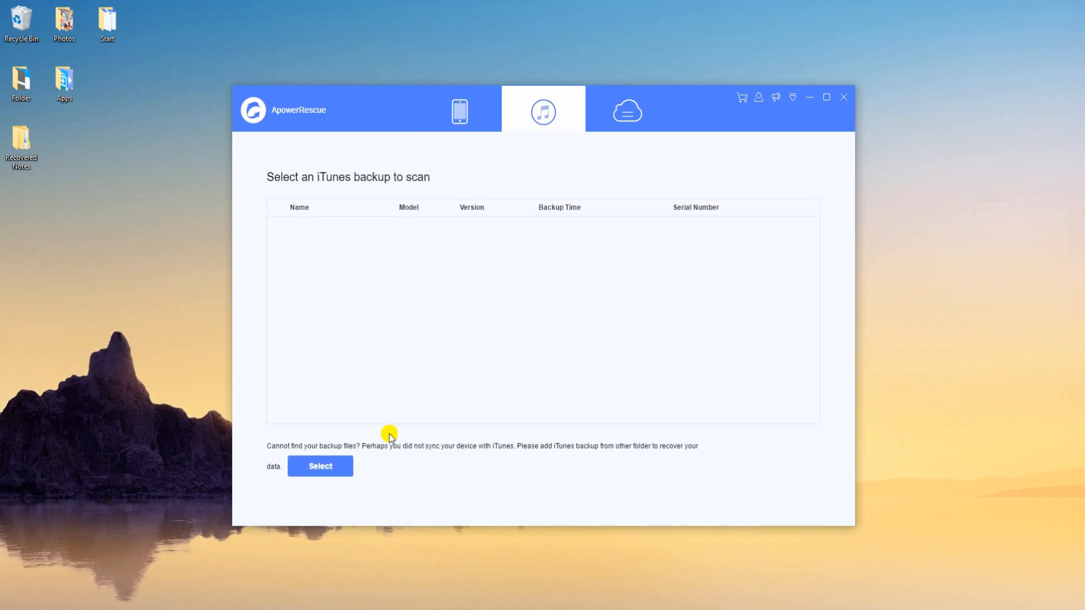
click(627, 111)
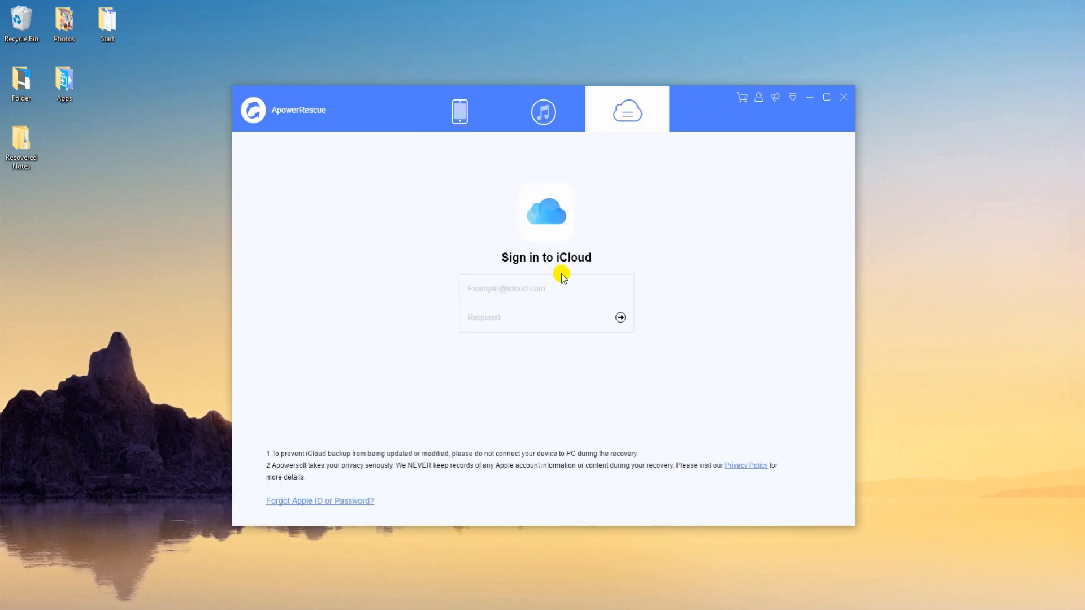
mouse_move(687, 296)
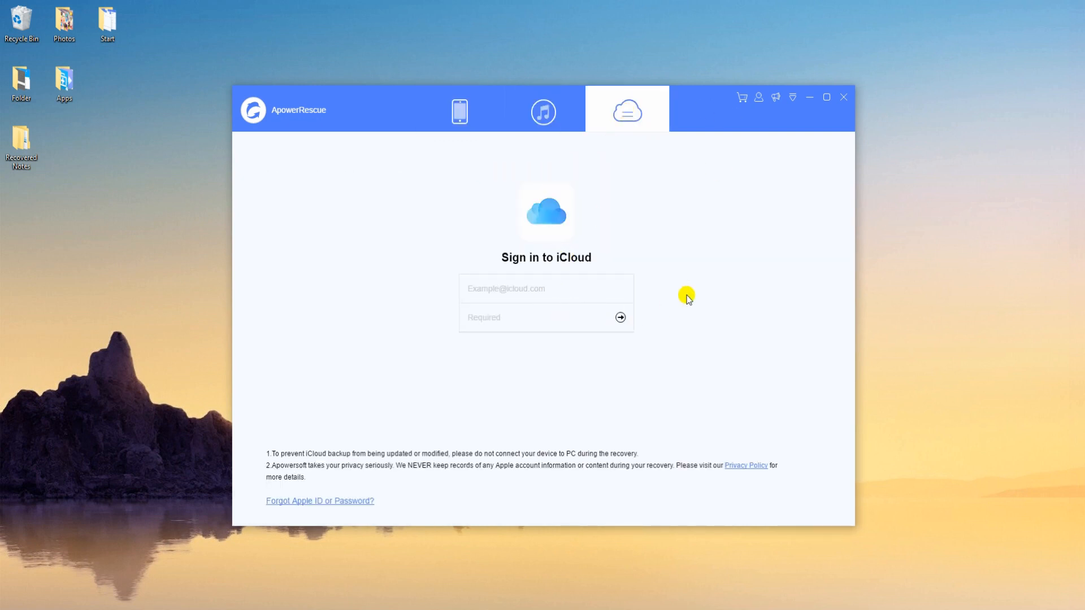